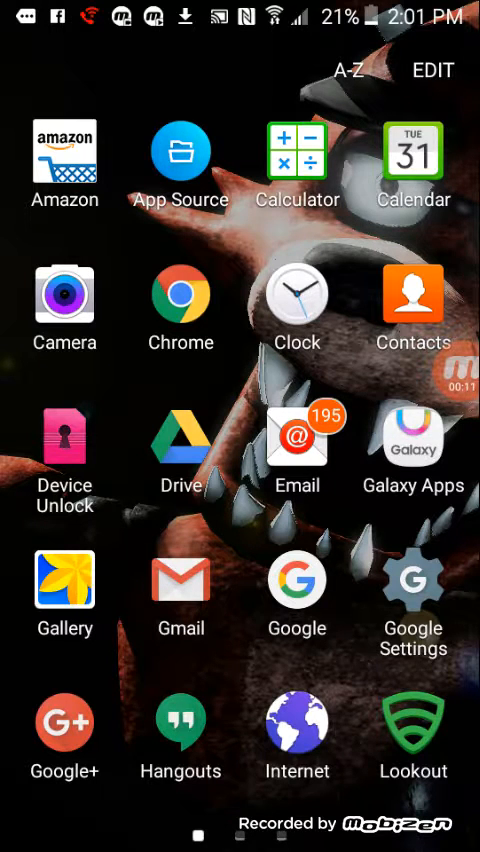
- Launch the Google app from the app drawer with the search field active
left_click(296, 598)
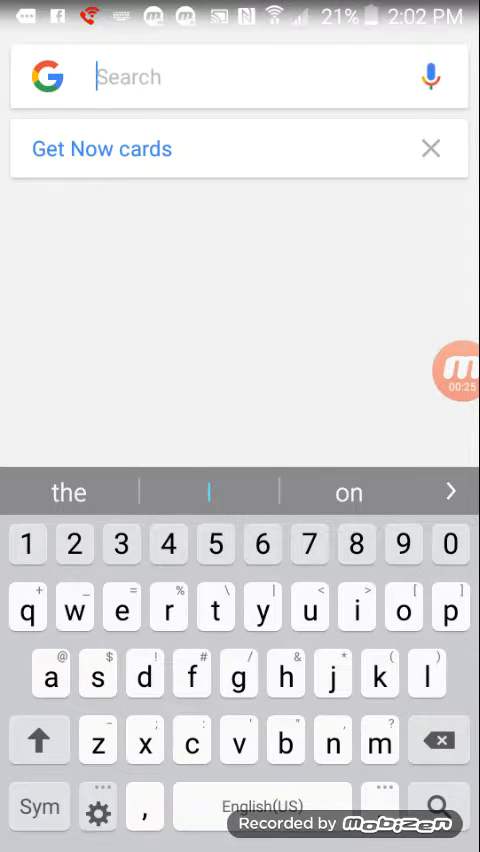
- Search '1 mobil', pick the '1mobile market' suggestion and reach market.1mobile.com
type("1 m")
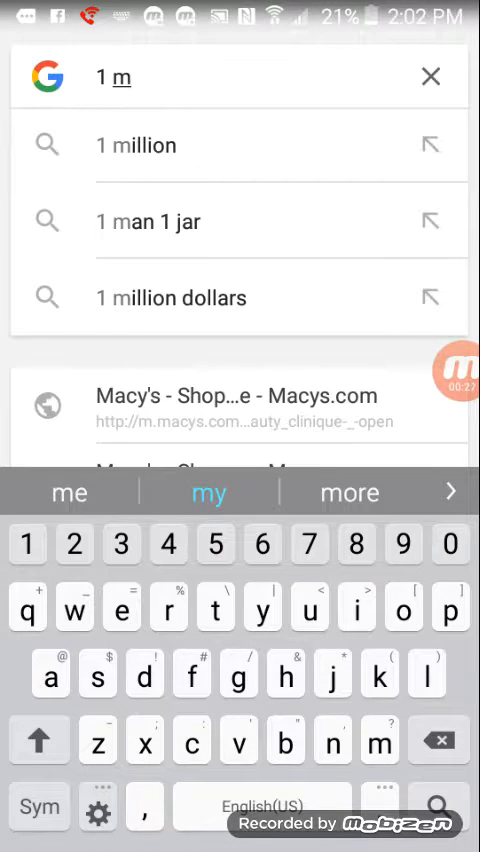
type("obil")
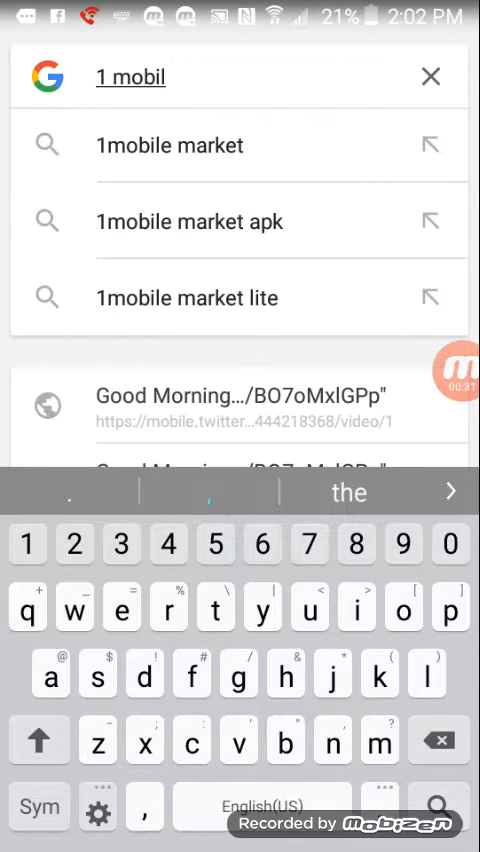
left_click(170, 144)
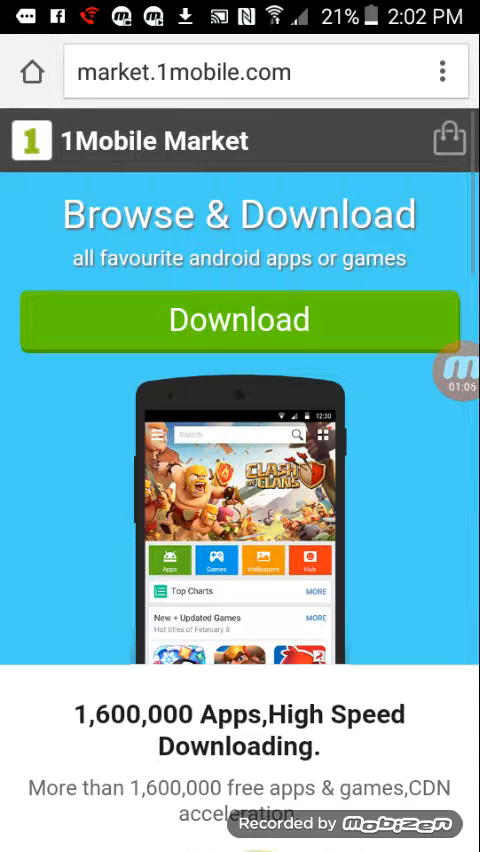
- Download the 1MobileMarket APK, keep it despite the harmful-file warning, and launch it
left_click(240, 320)
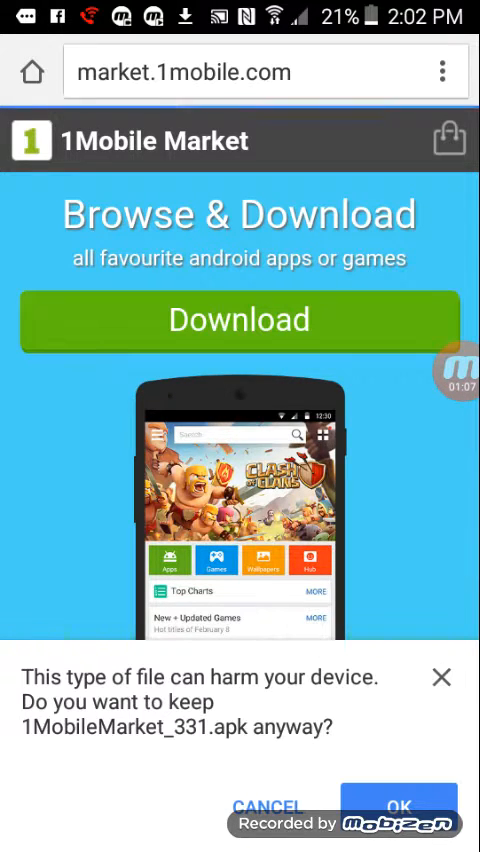
left_click(400, 804)
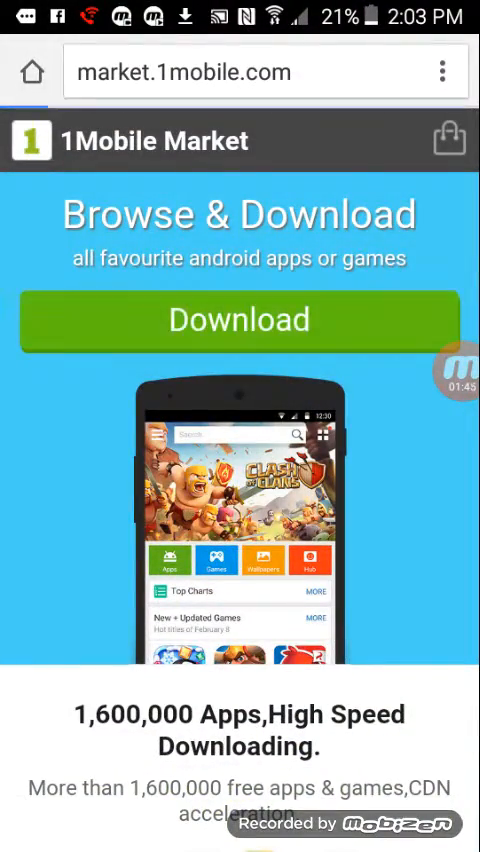
left_click(240, 320)
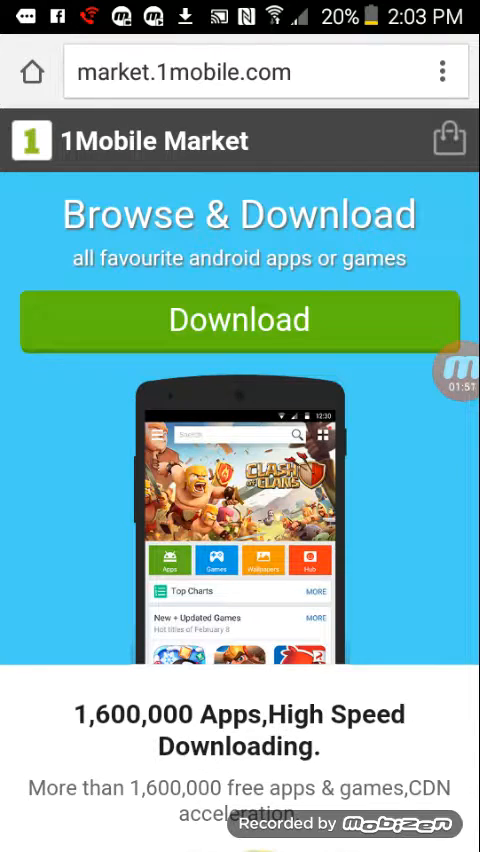
left_click(240, 320)
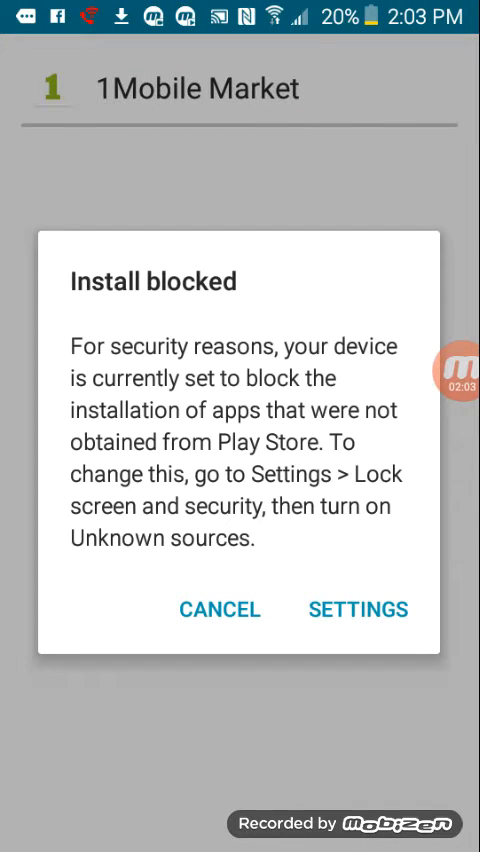
- Enable Unknown sources in Security settings for all installs, not just this one, and confirm
left_click(356, 608)
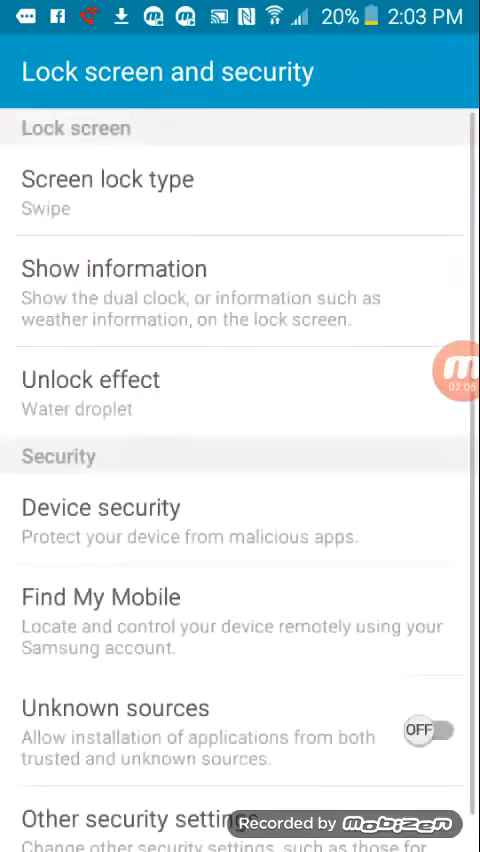
left_click(424, 730)
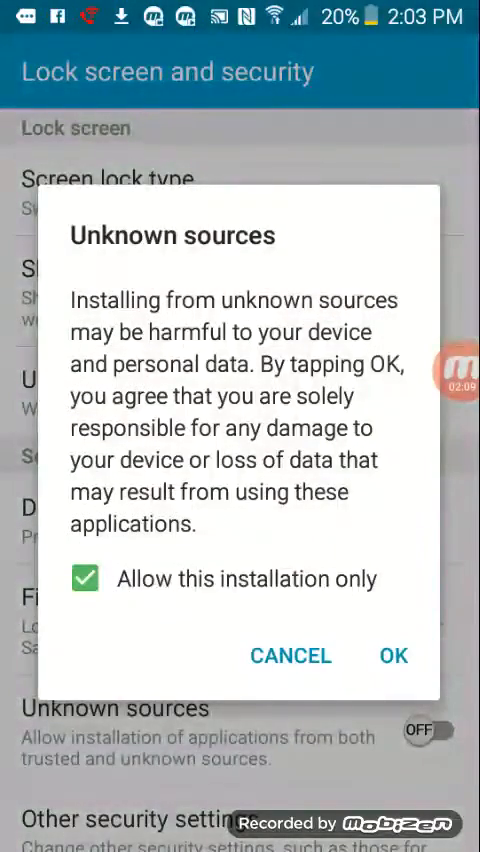
left_click(84, 578)
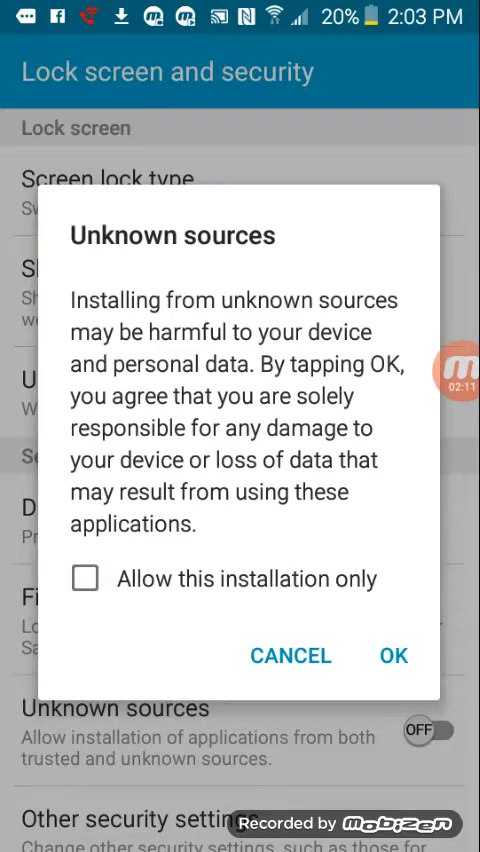
left_click(392, 656)
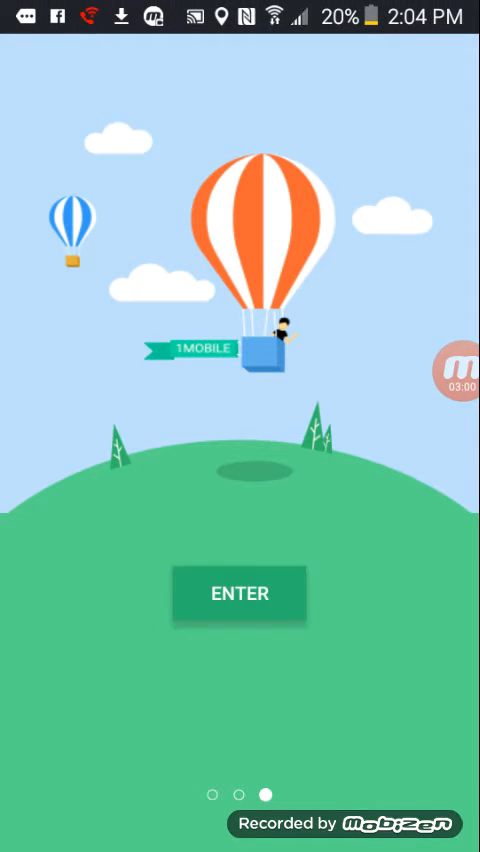
- Enter the store from the intro screen to reach 1Mobile Market's home page
left_click(240, 592)
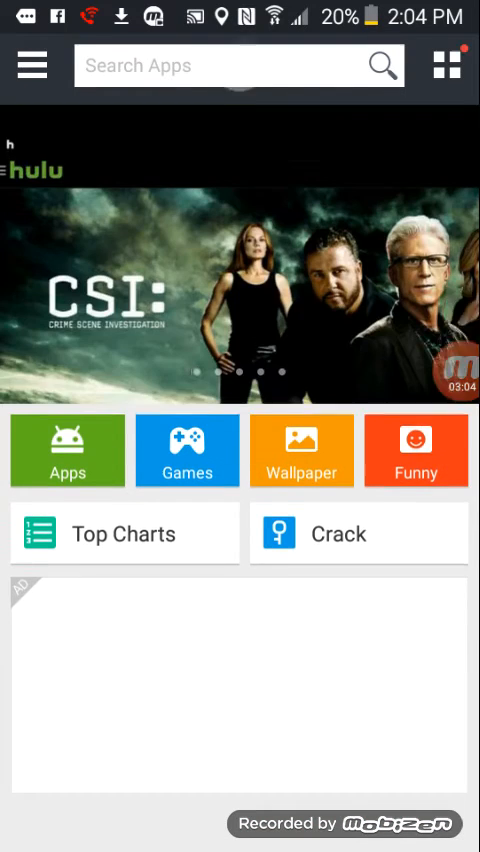